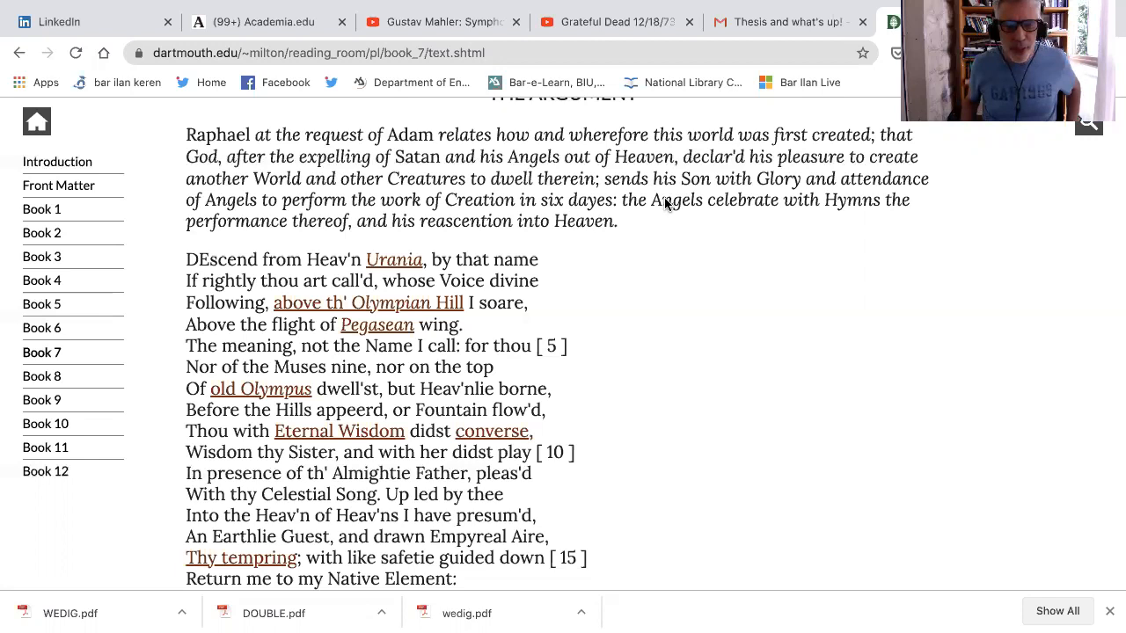
Scroll the Book 7 page to show invocation lines 15–22 with the Diurnal Spheare passage.
left_click(394, 259)
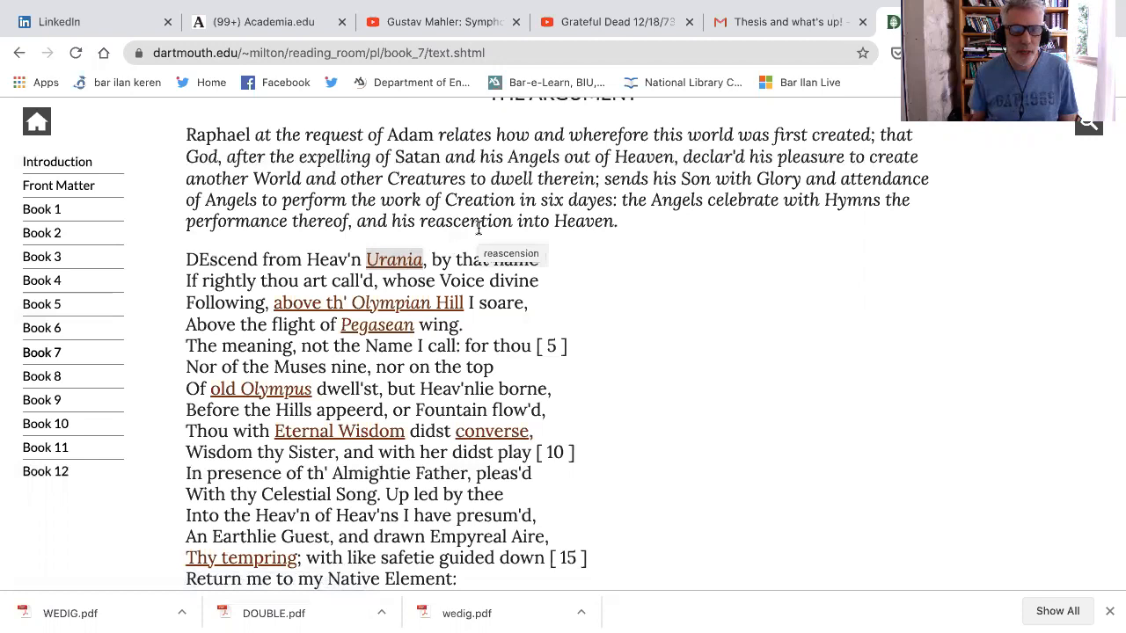
mouse_move(654, 266)
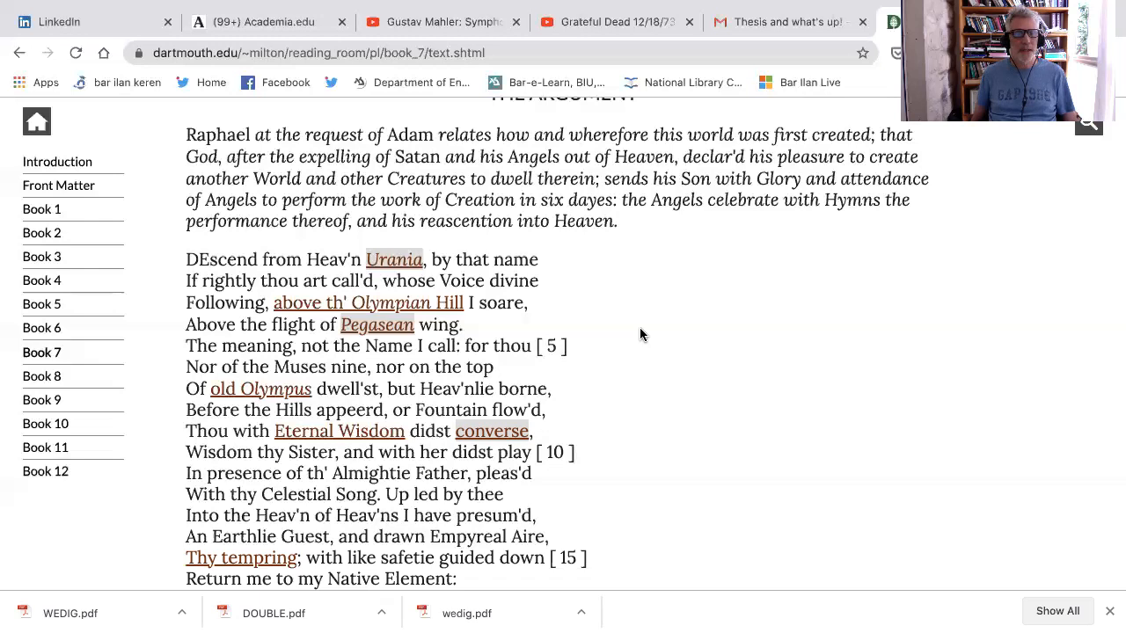
scroll("down", 3)
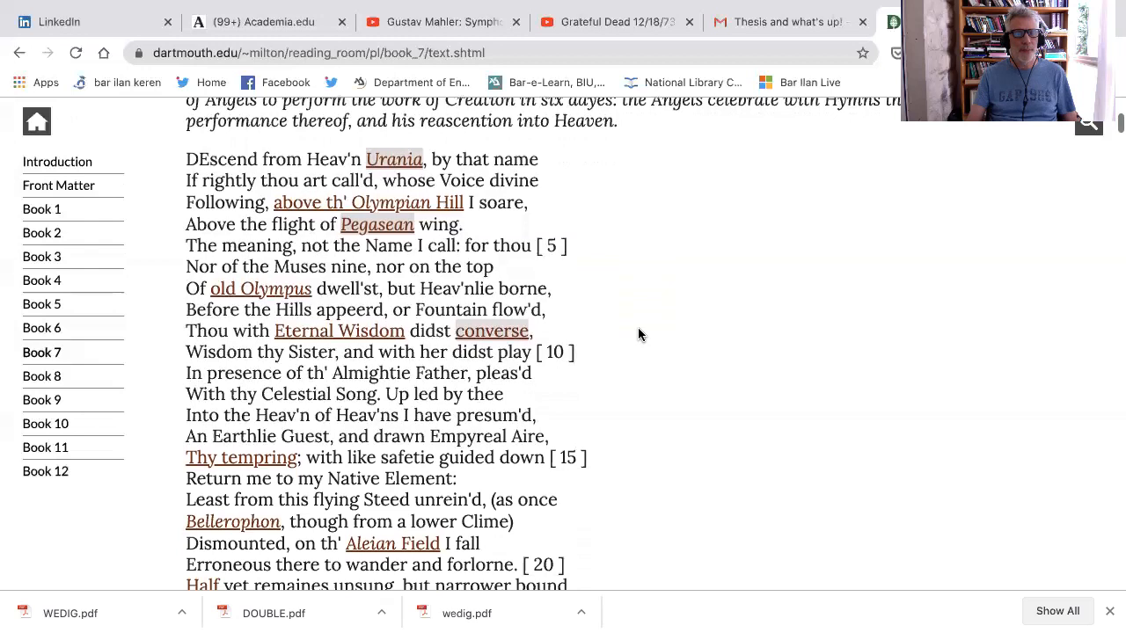
left_click(240, 428)
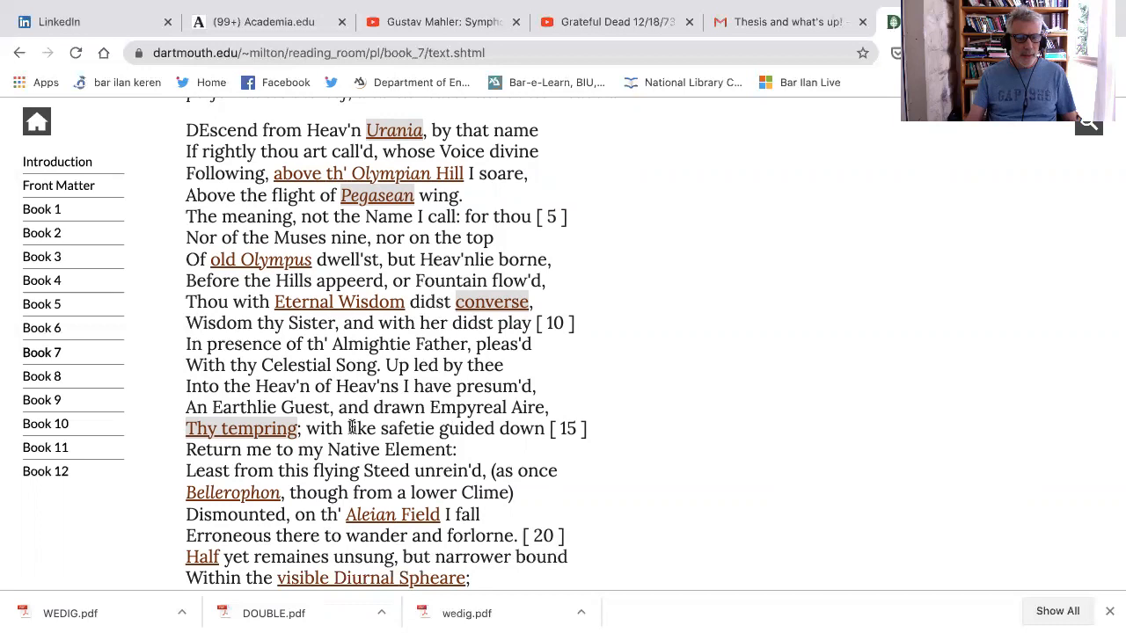
Scroll the Book 7 invocation down to line 25, ending at 'evil dayes.'.
scroll("down", 3)
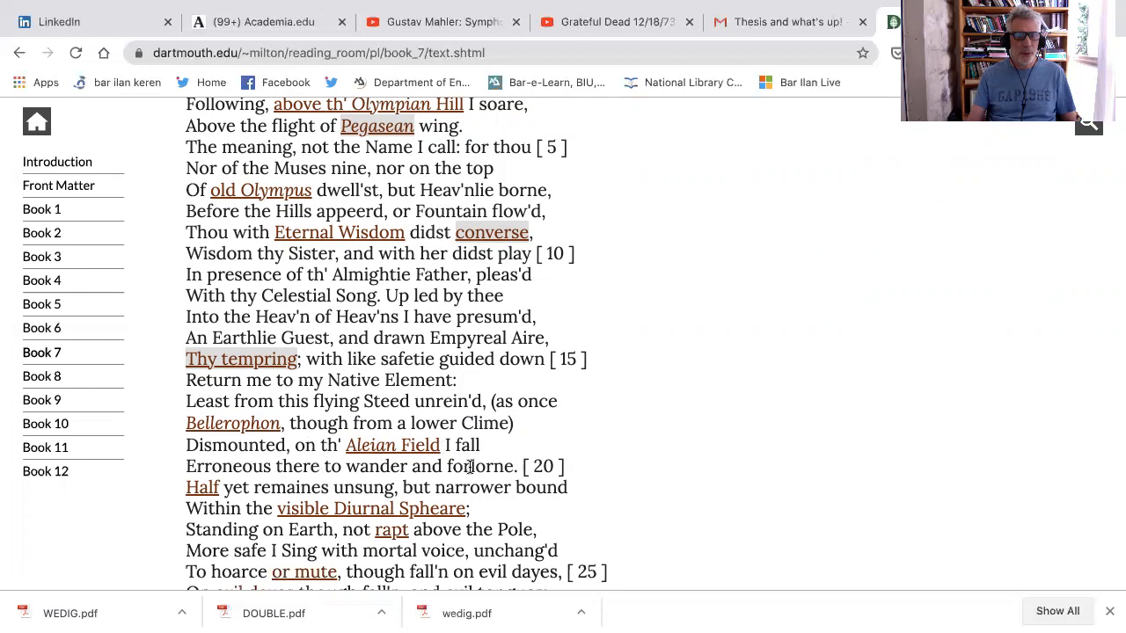
mouse_move(475, 467)
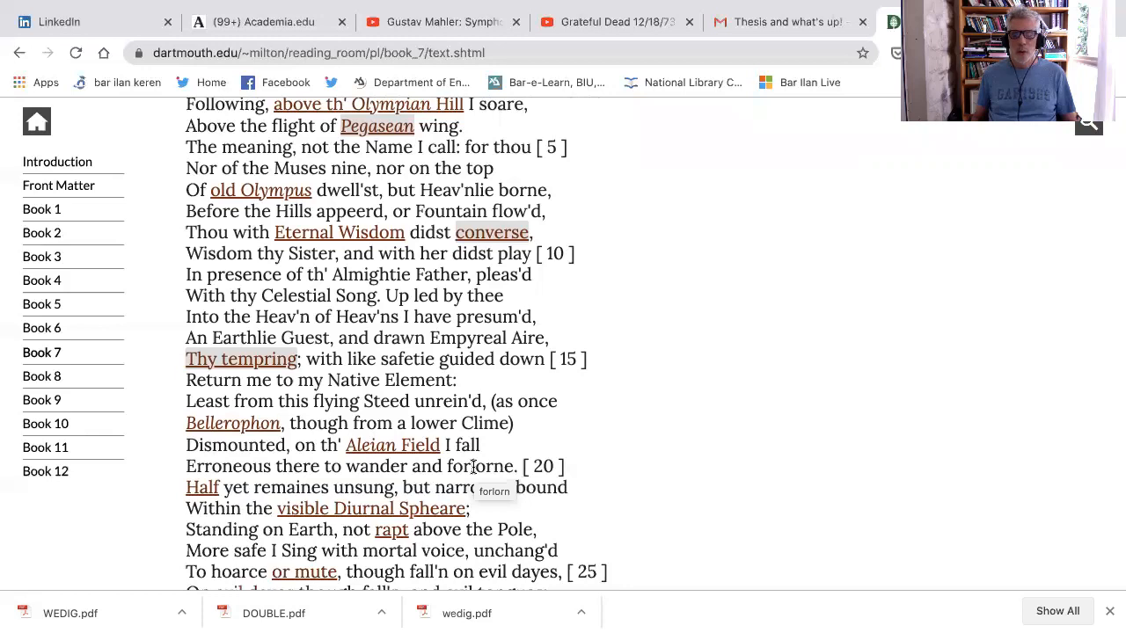
Show the Diurnal Spheare gloss and scroll on to the Thracian Bard lines near line 35.
scroll("down", 3)
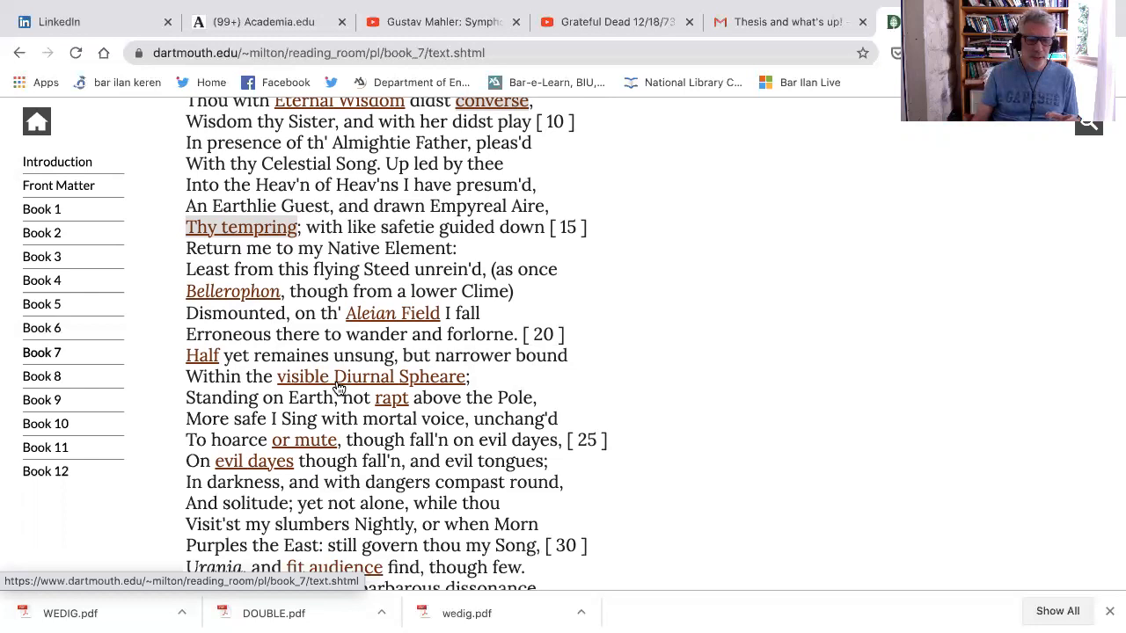
left_click(370, 376)
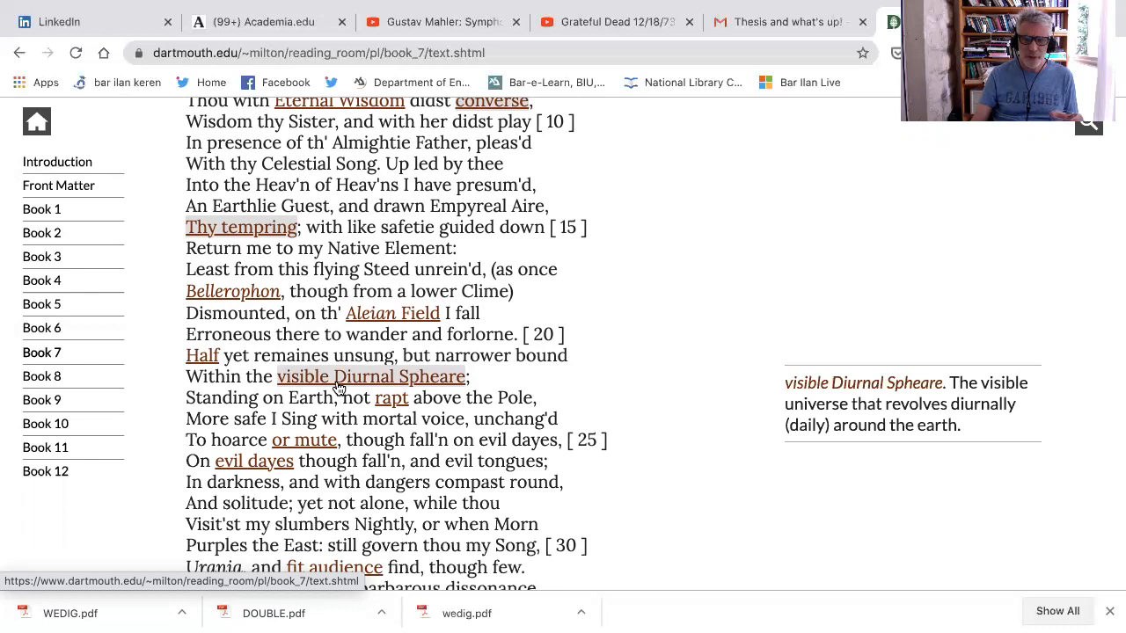
scroll("down", 3)
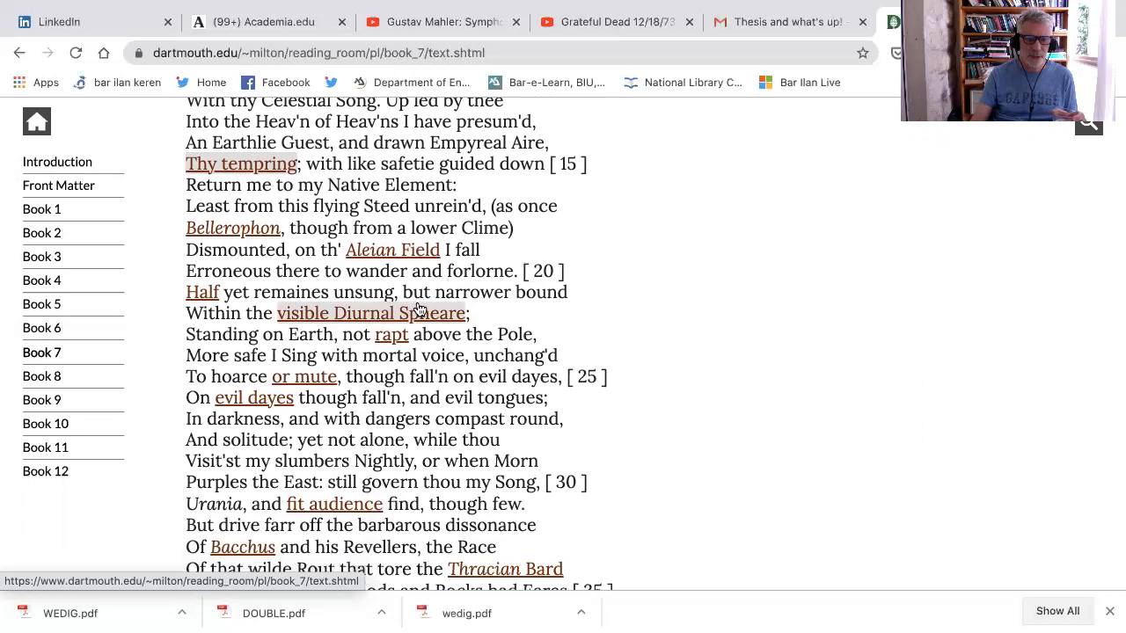
mouse_move(414, 312)
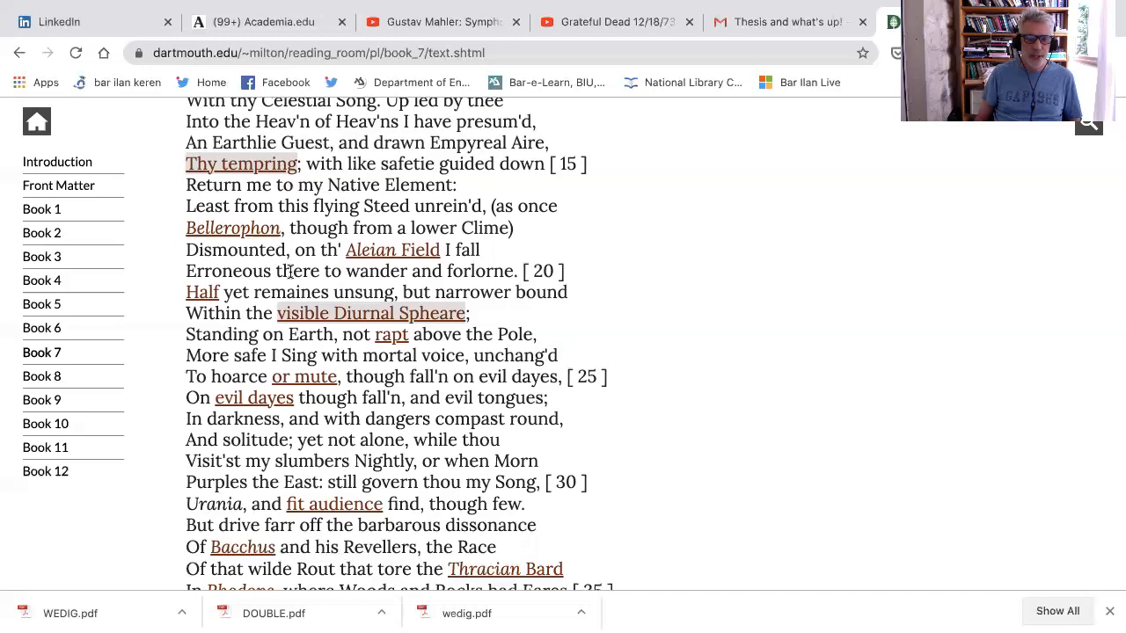
Show the 'or mute' annotation, then scroll to the Muse and 'empty dreame' lines.
left_click(303, 376)
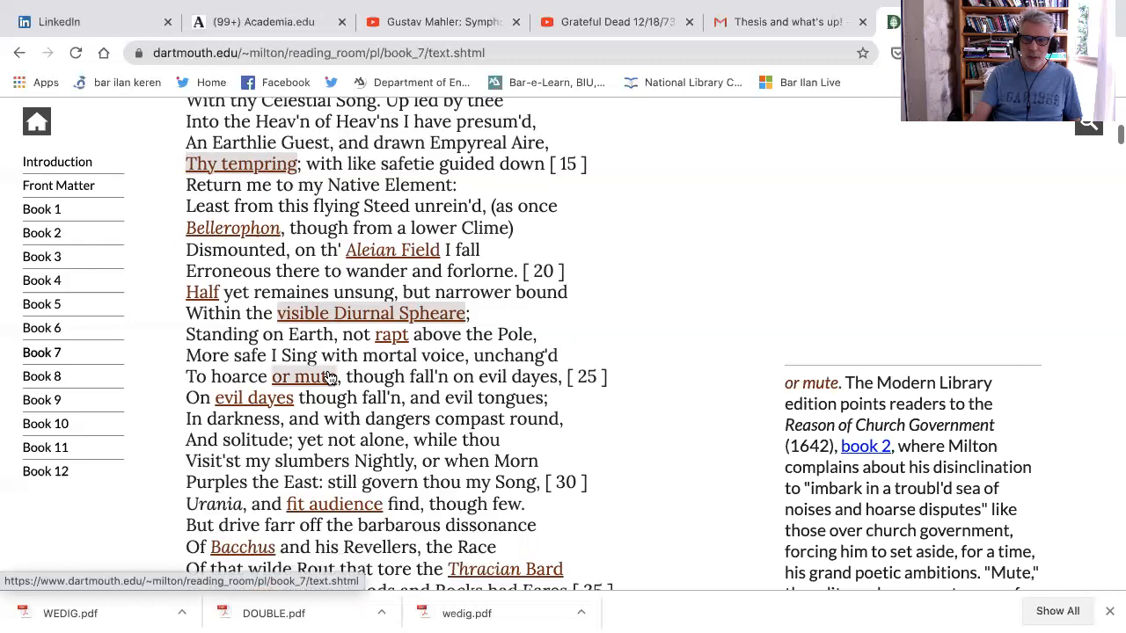
scroll("down", 3)
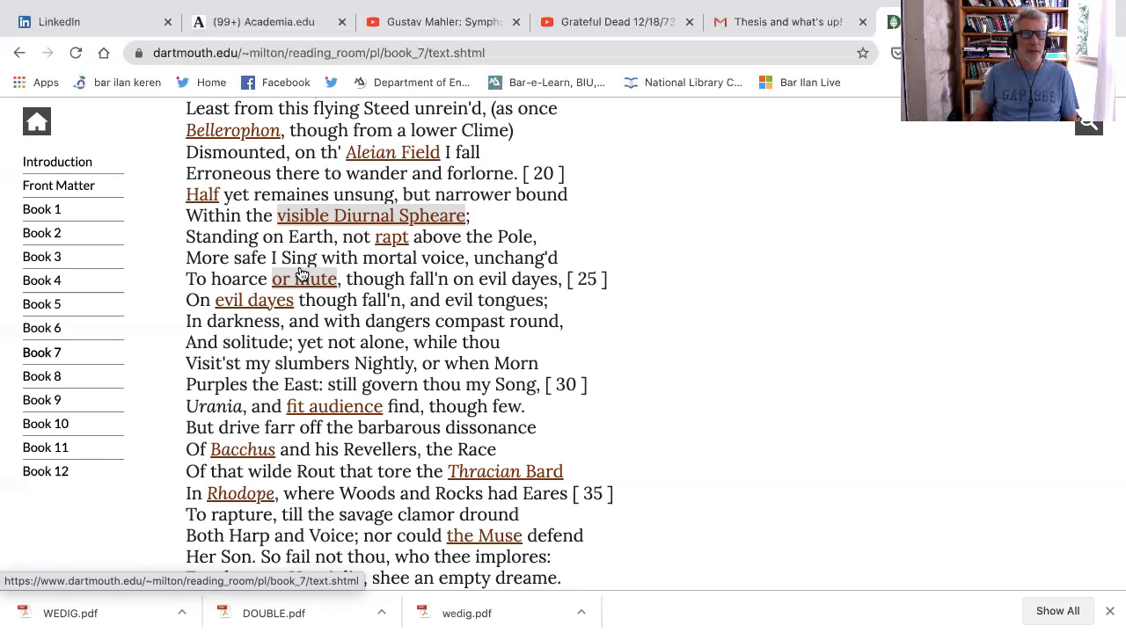
Scroll past the invocation's close to 'Say Goddess' and the Arch-Angel lines near line 40.
scroll("down", 3)
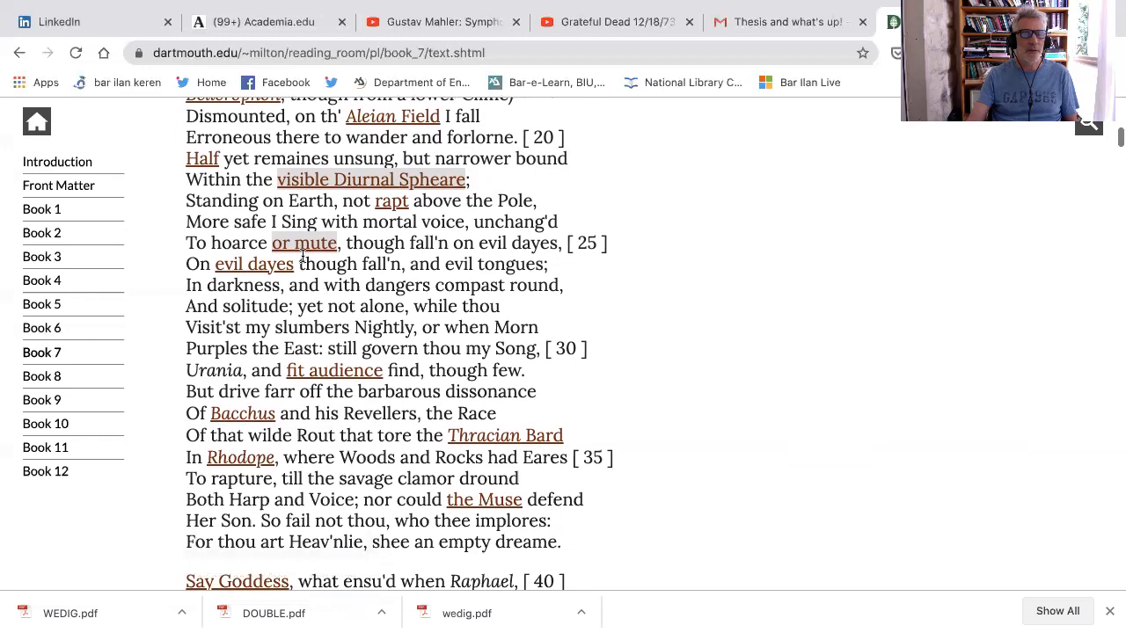
scroll("down", 3)
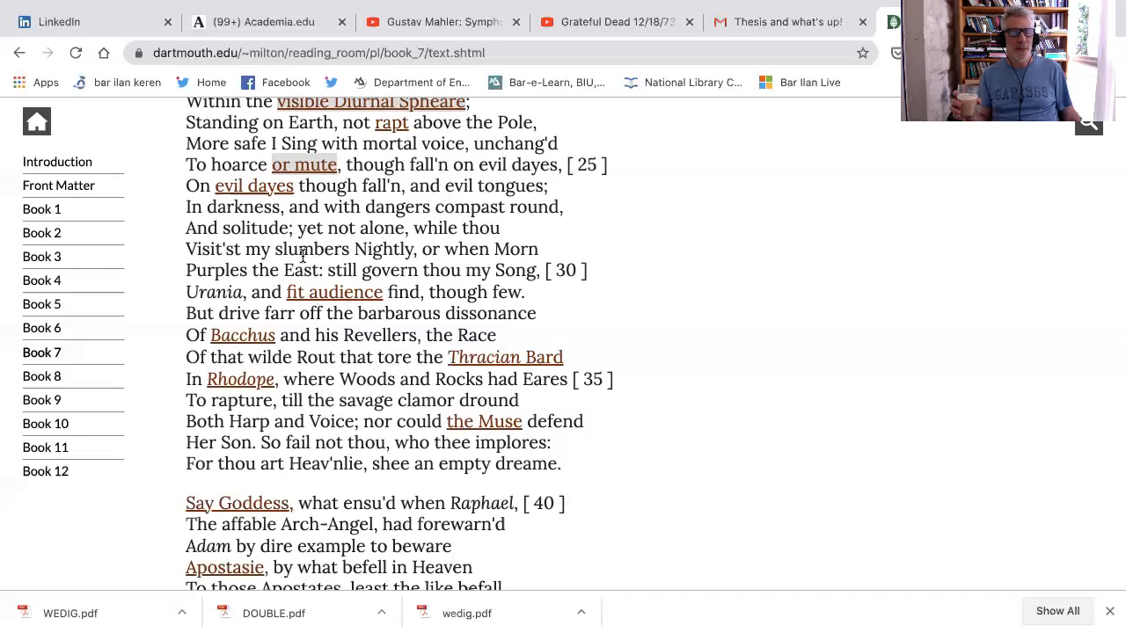
Switch from Book 7 to Paradise Lost Book 9 via the left sidebar, showing its opening lines to line 25.
left_click(484, 421)
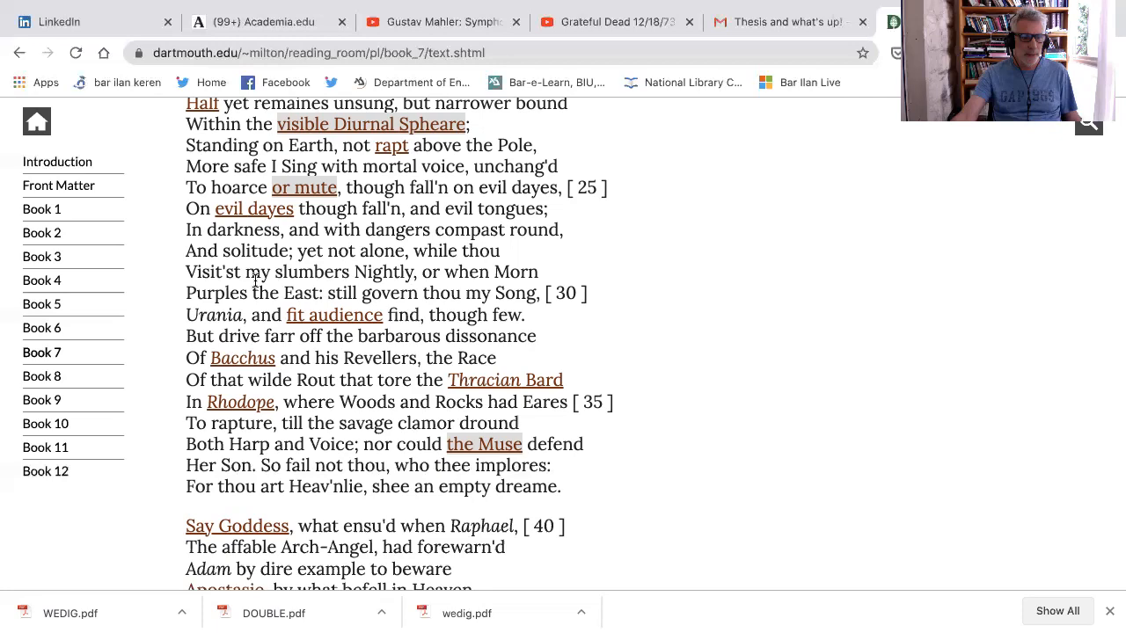
left_click(41, 400)
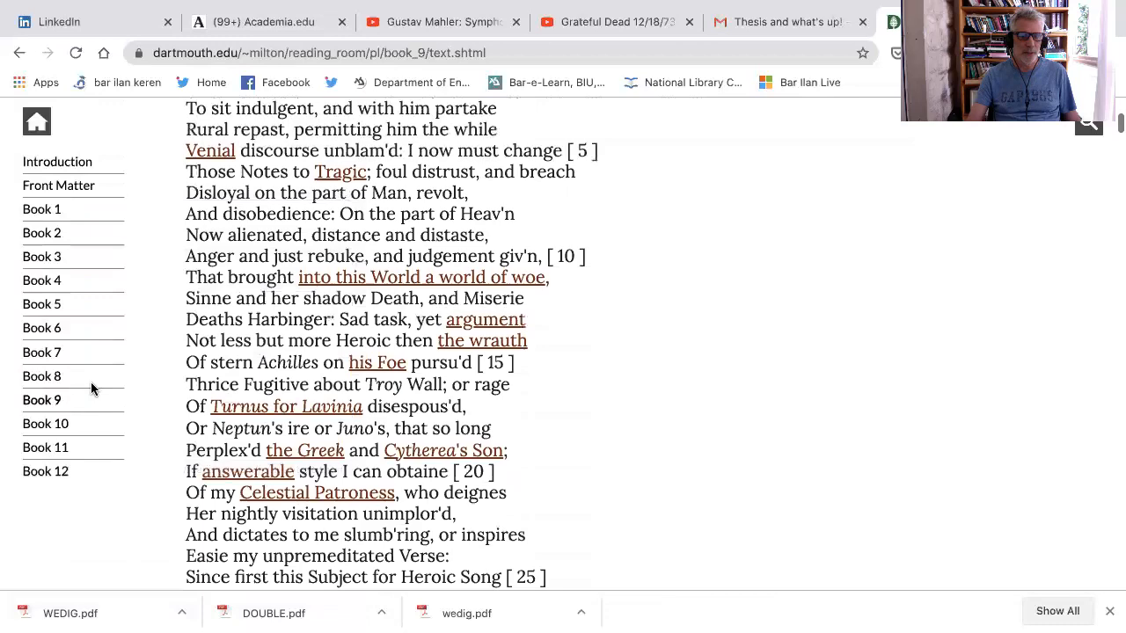
scroll("down", 3)
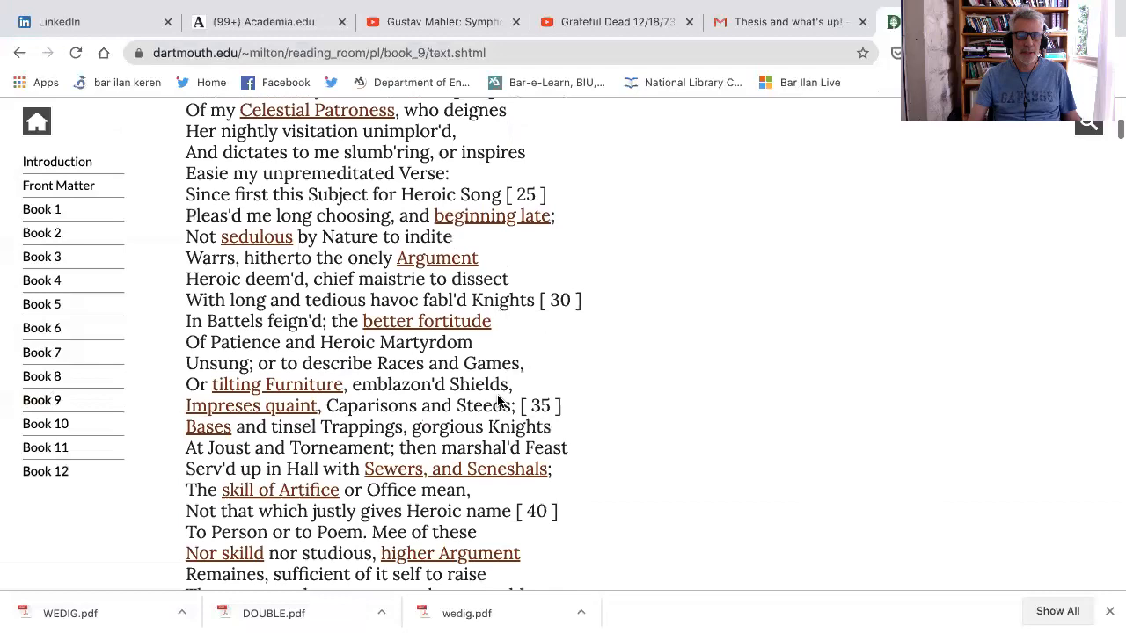
scroll("up", 3)
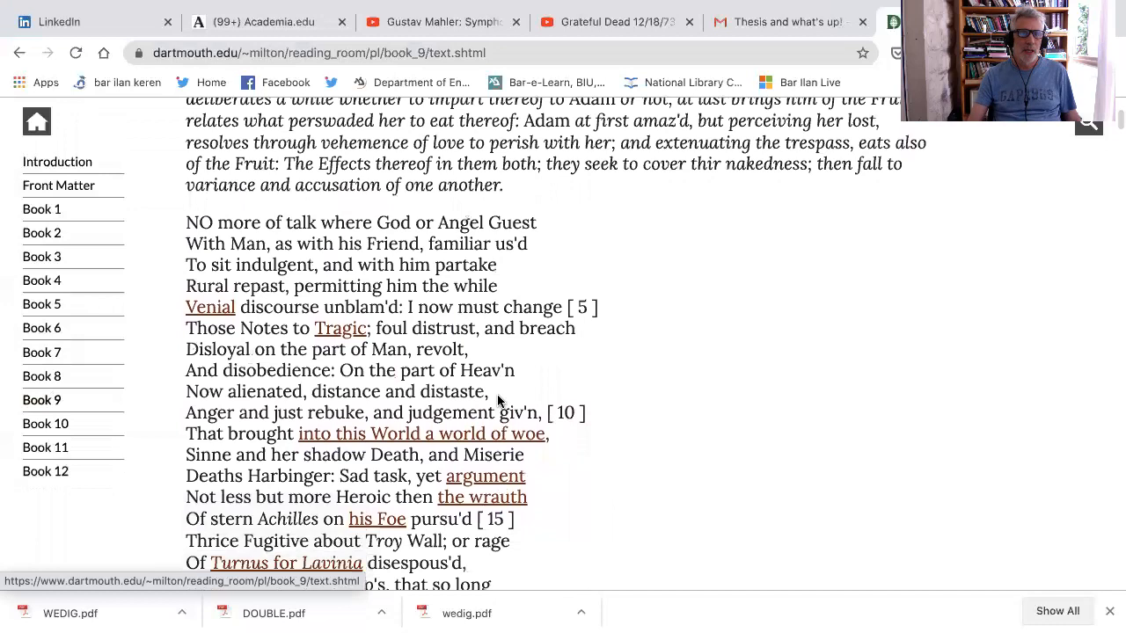
scroll("down", 3)
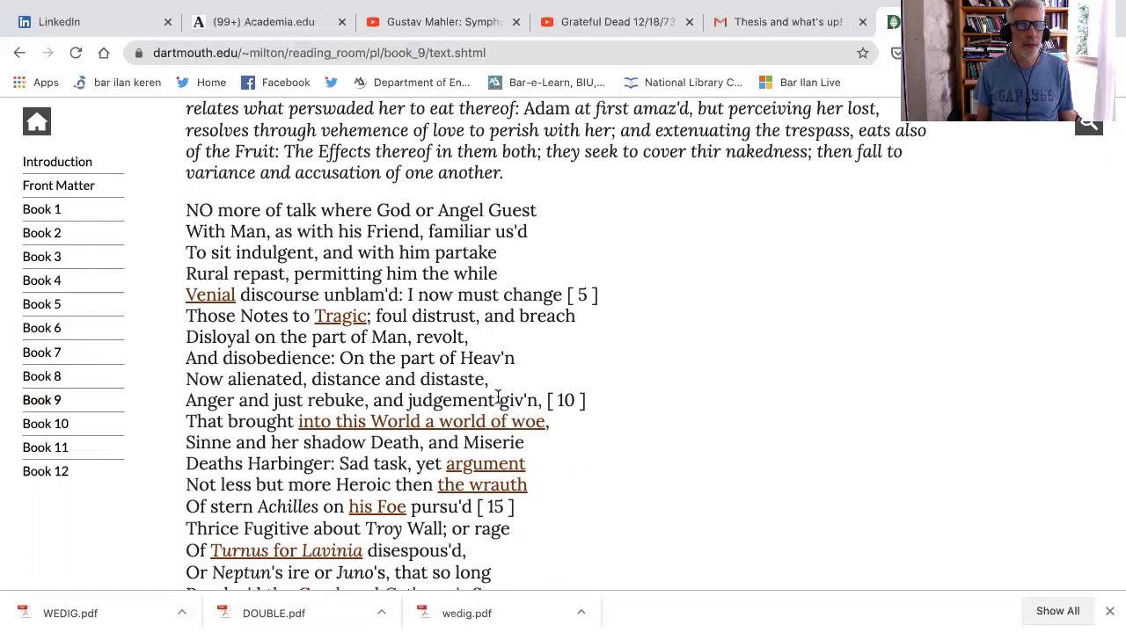
left_click(210, 294)
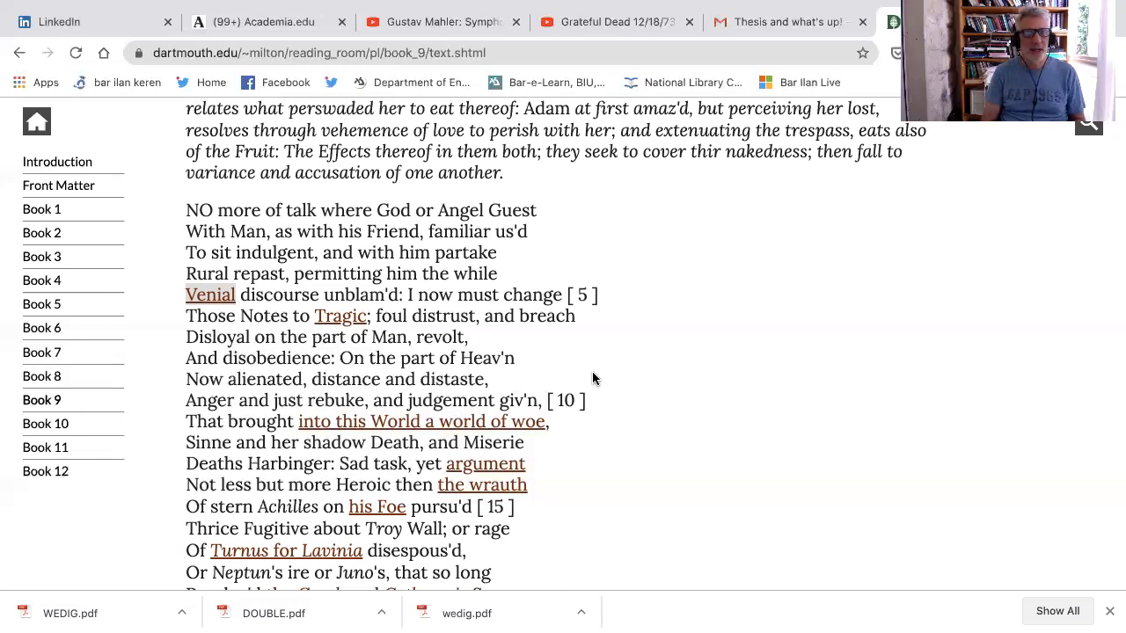
scroll("down", 3)
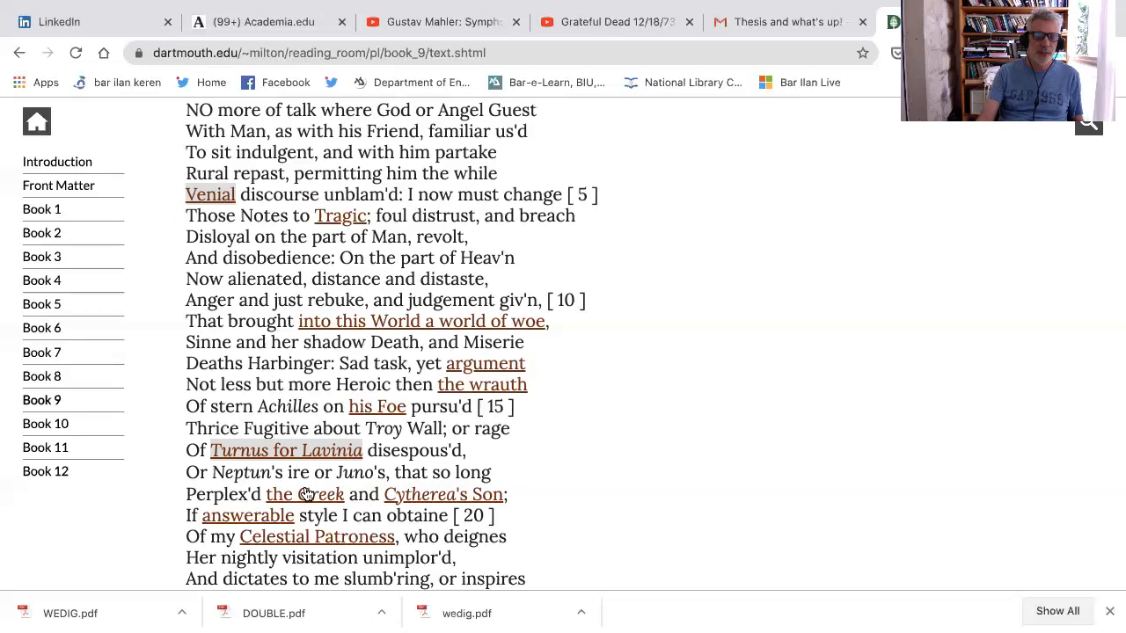
Scroll through Book 9 invocation lines 30–40, viewing a gloss along the way.
scroll("down", 3)
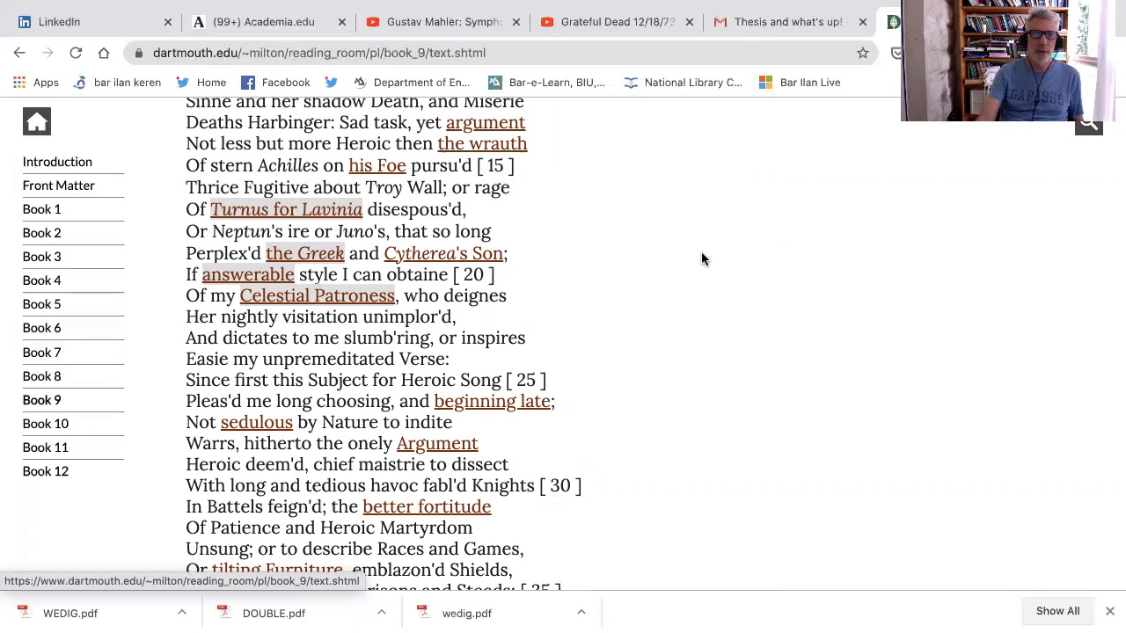
left_click(317, 294)
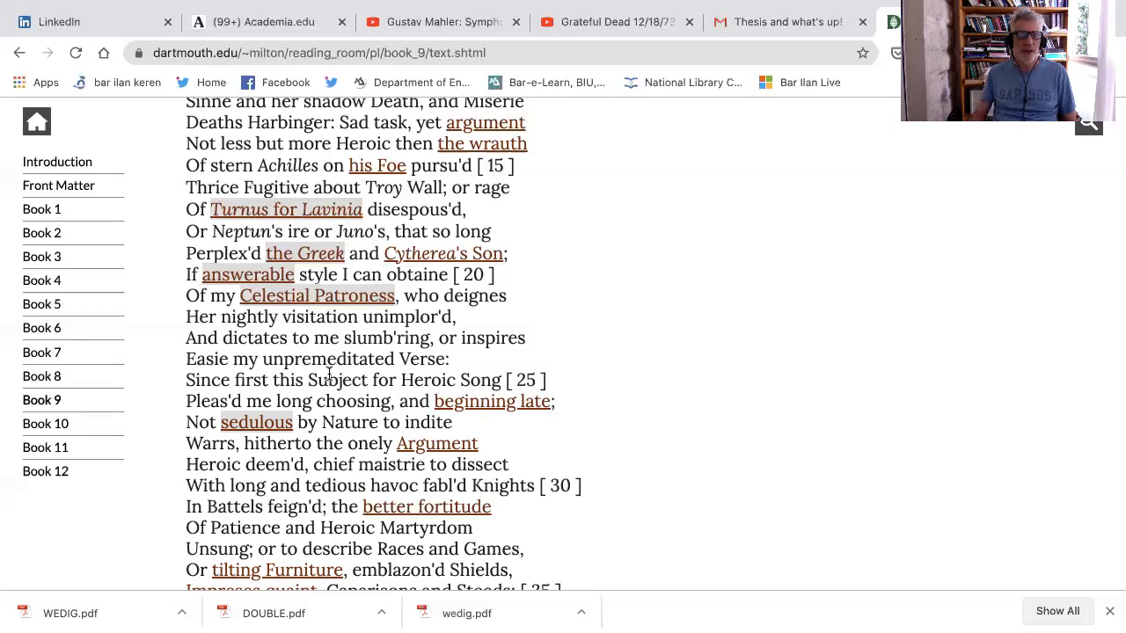
scroll("down", 3)
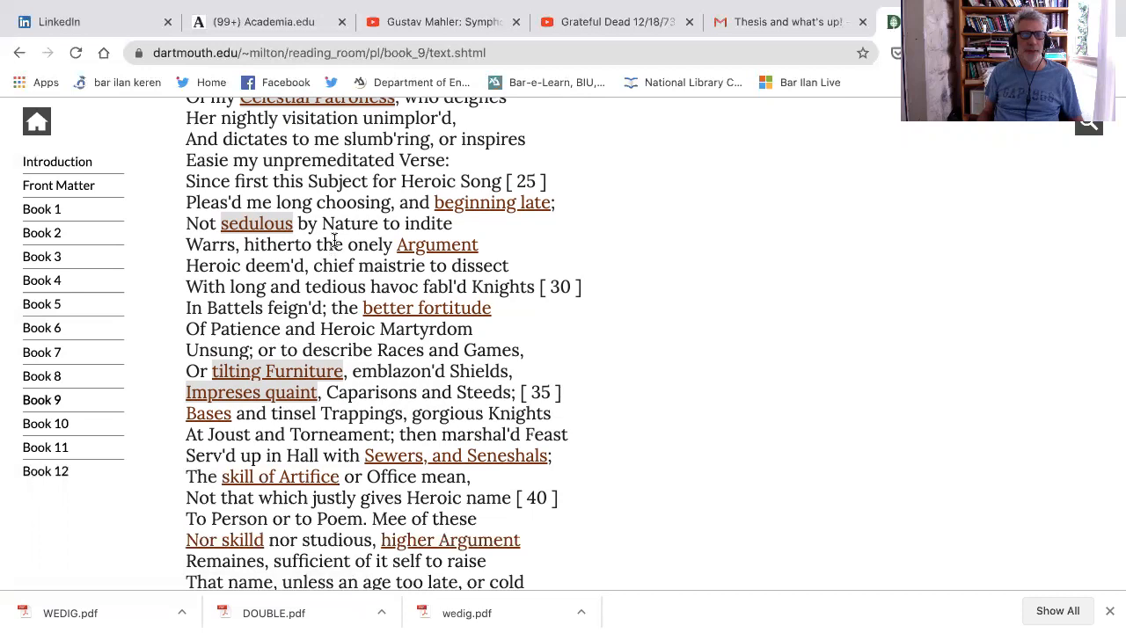
Continue to the invocation's close at line 50, 'The Sun was sunk' and Hesperus.
scroll("down", 3)
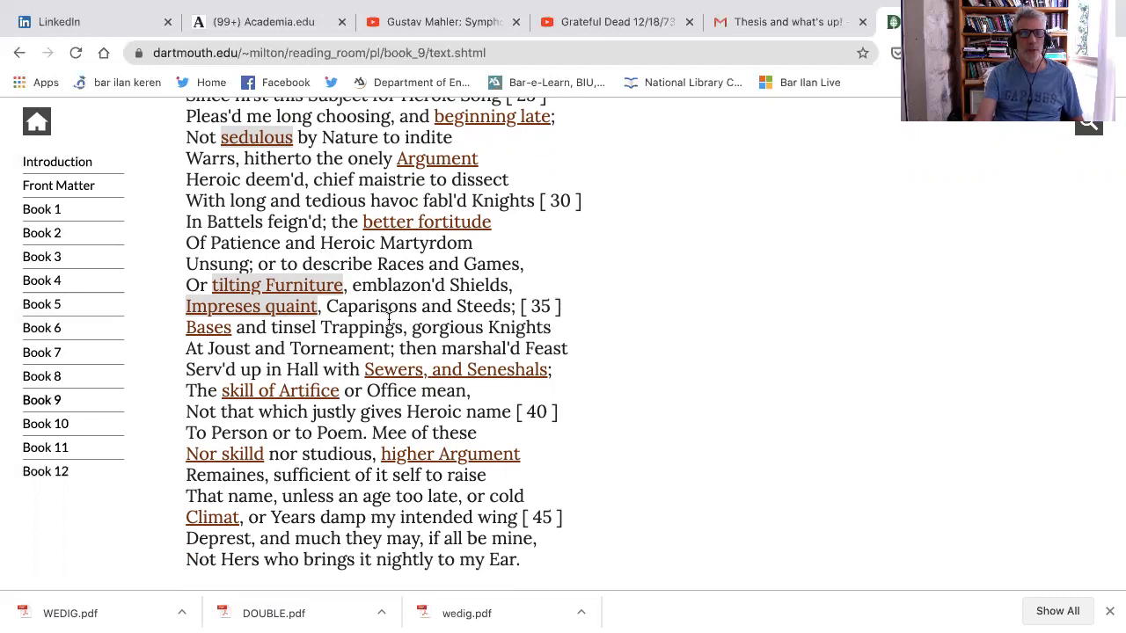
left_click(279, 391)
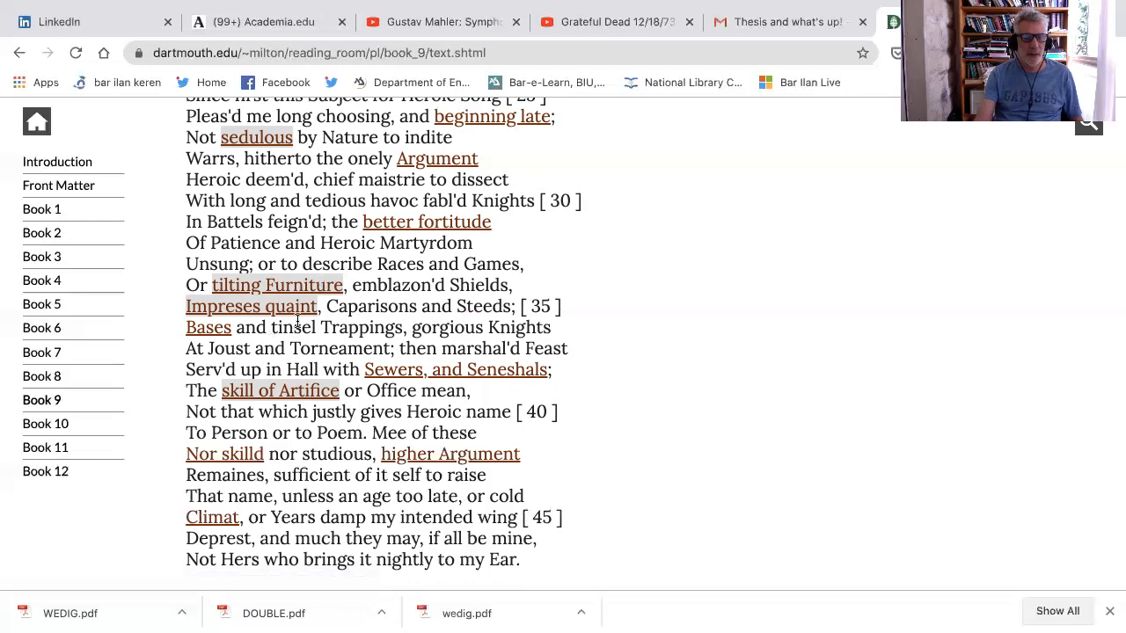
mouse_move(324, 284)
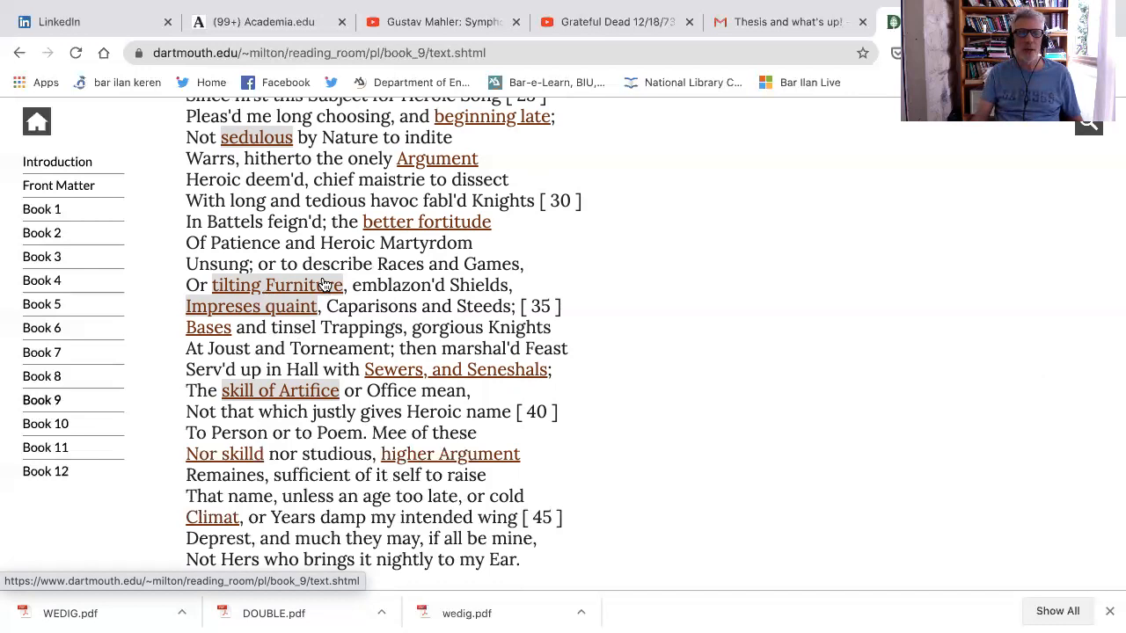
scroll("down", 3)
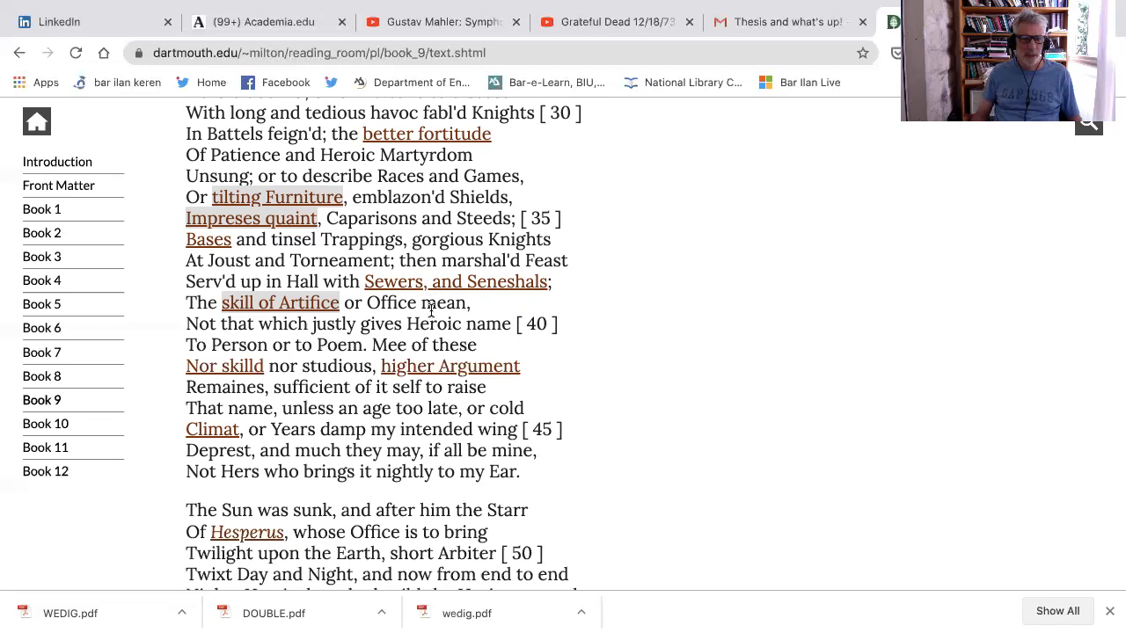
left_click(449, 366)
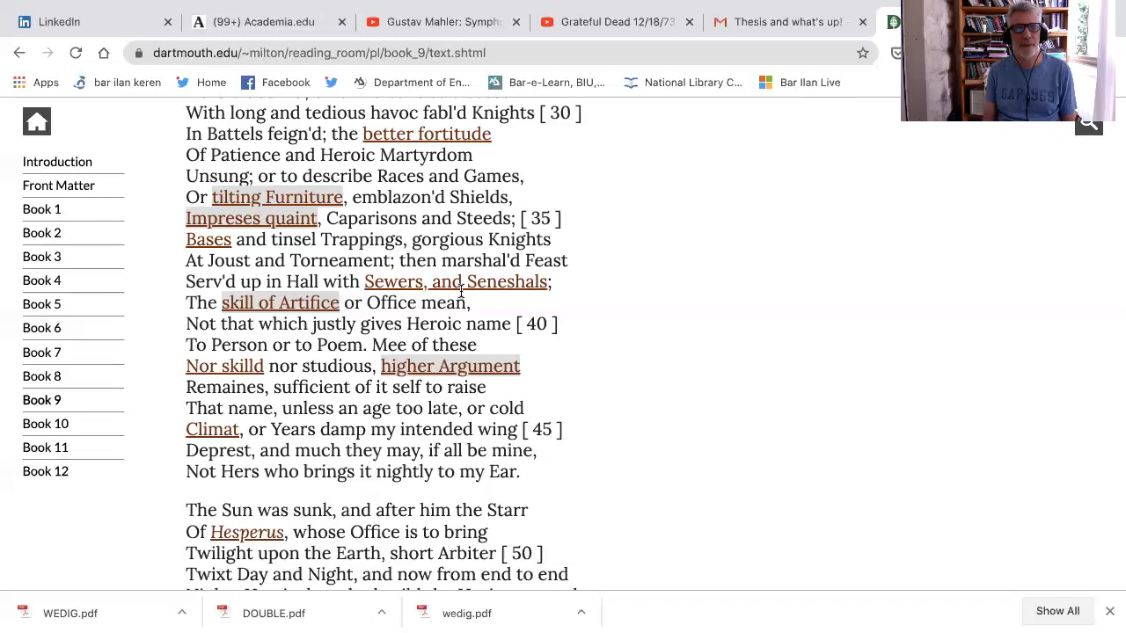
scroll("up", 3)
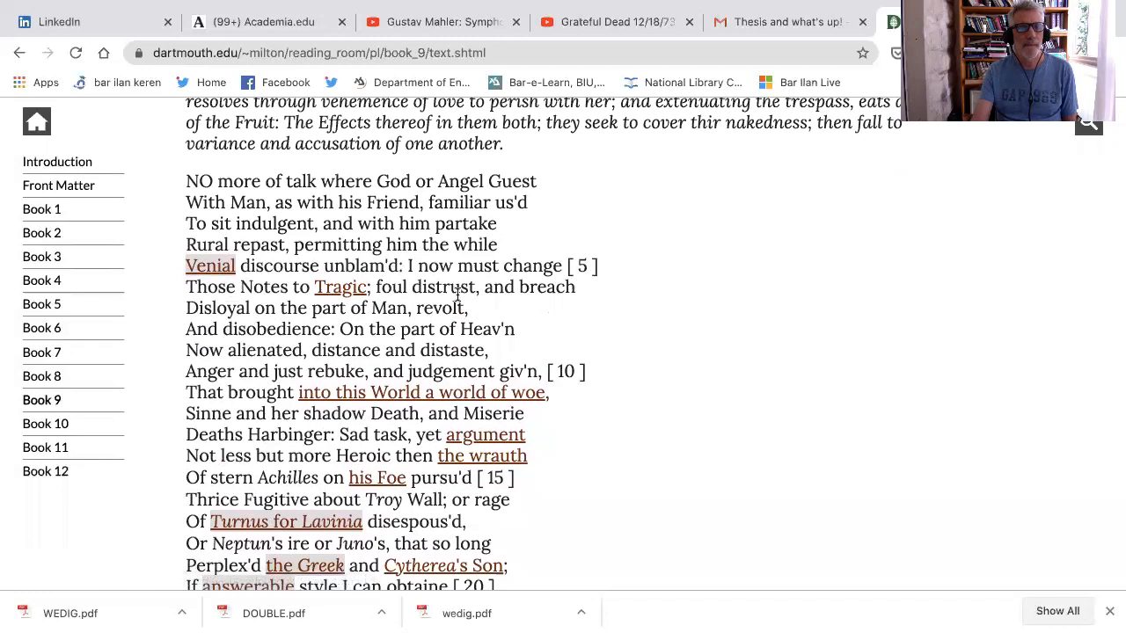
scroll("down", 3)
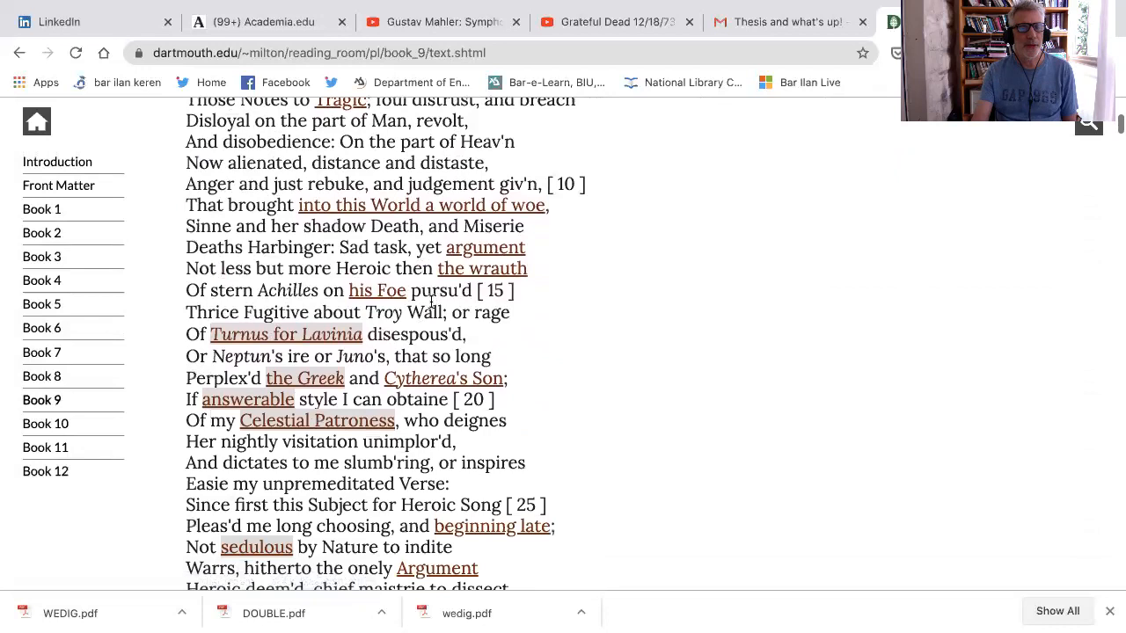
scroll("down", 3)
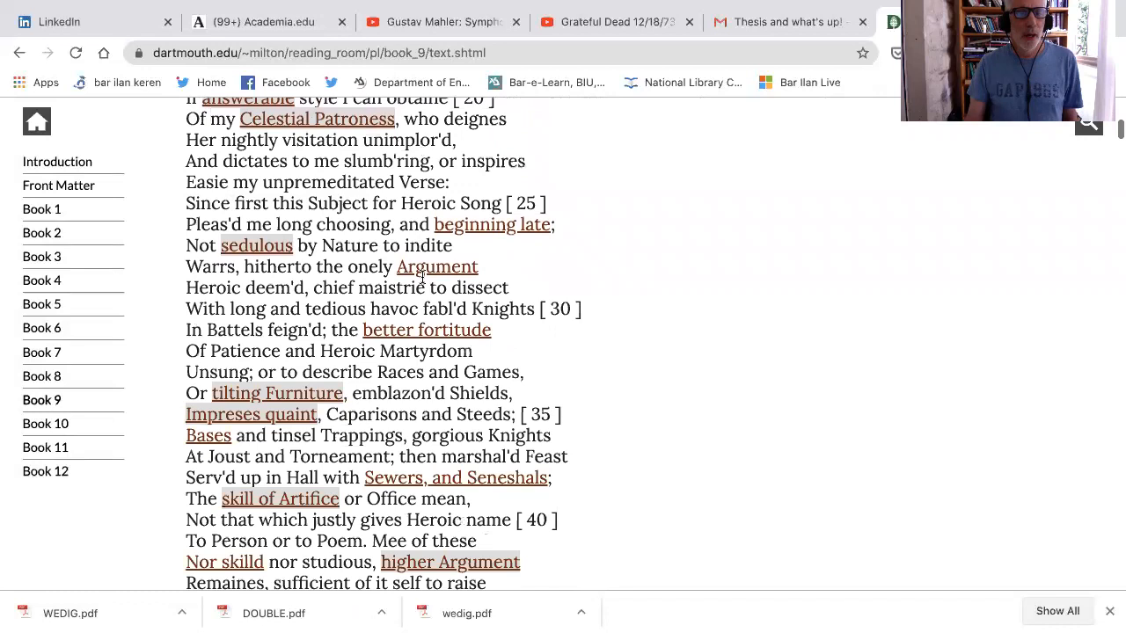
scroll("down", 3)
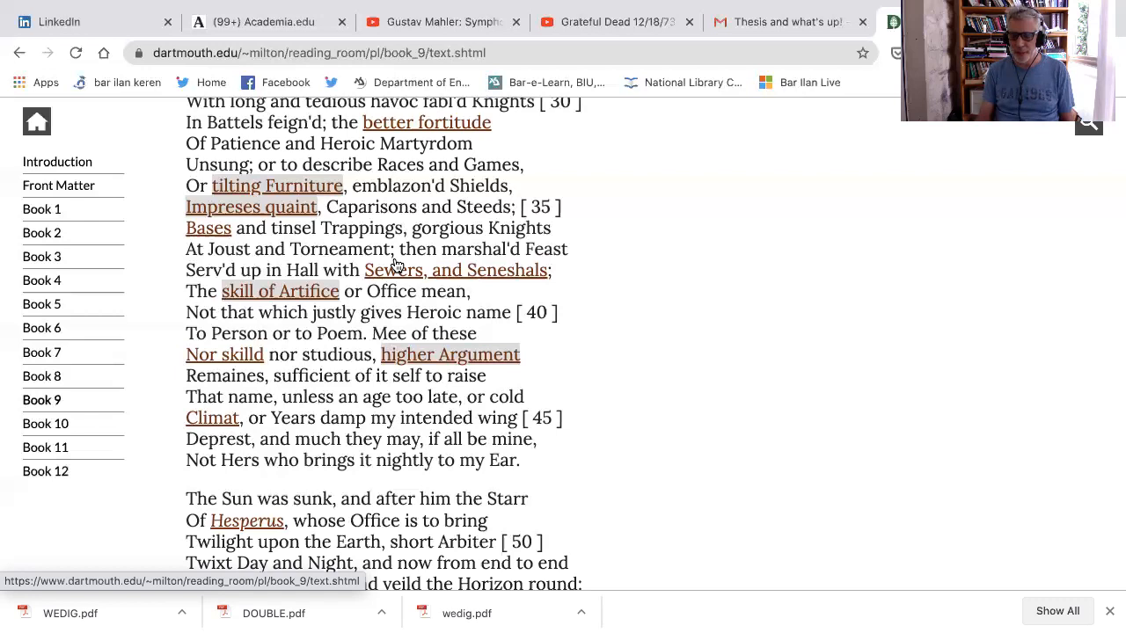
Return to Book 7 from the left sidebar, showing invocation lines 20–40 through 'Say Goddess'.
scroll("up", 3)
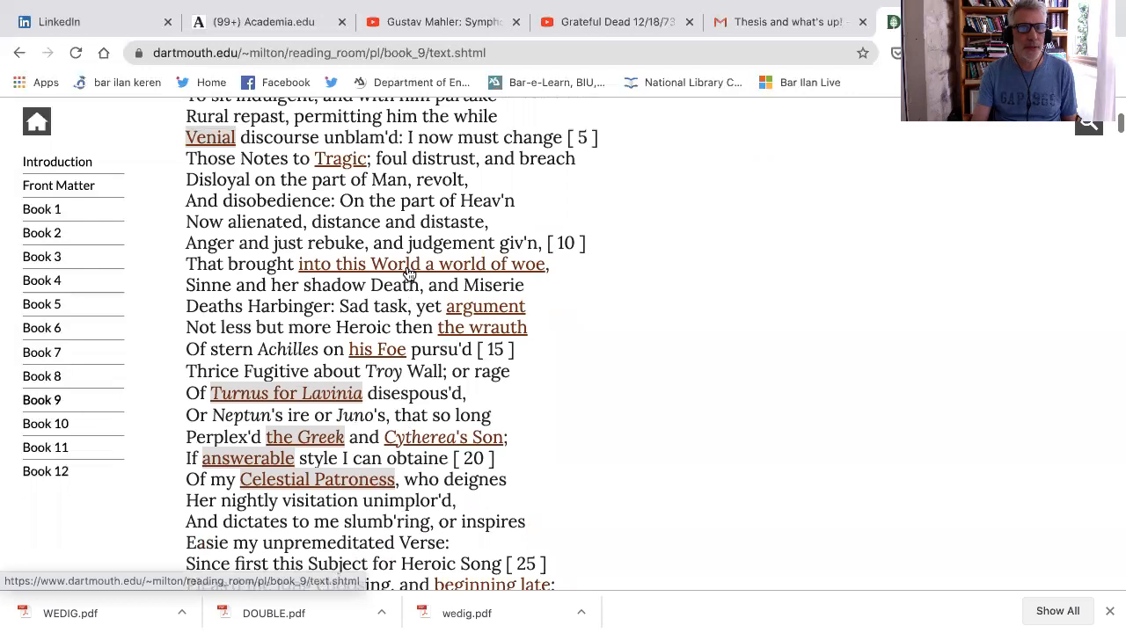
scroll("down", 3)
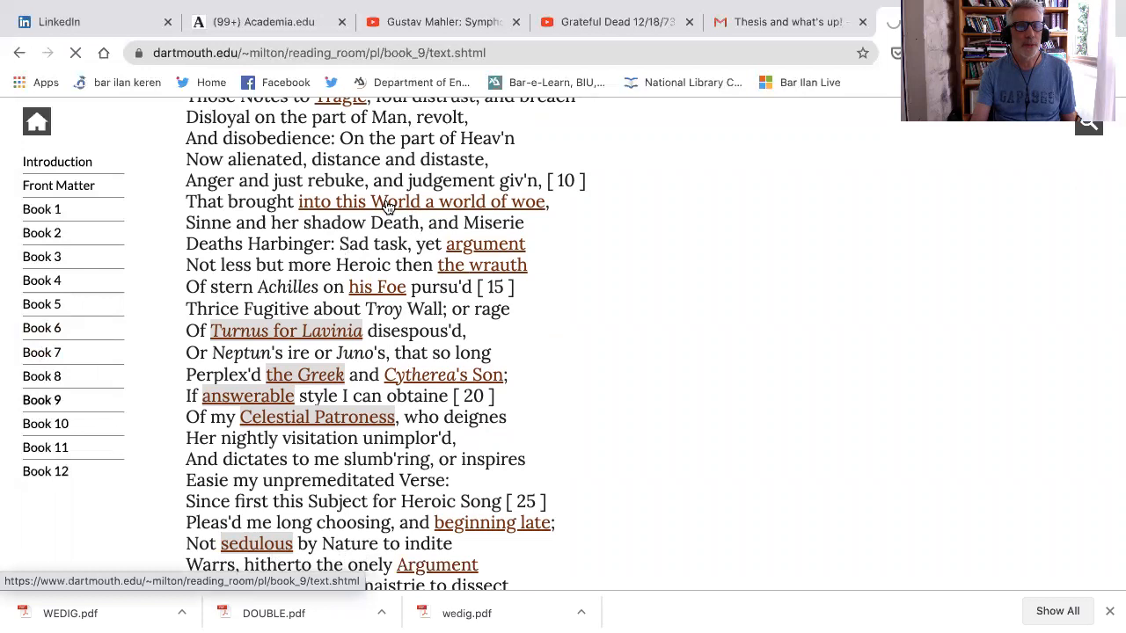
left_click(41, 351)
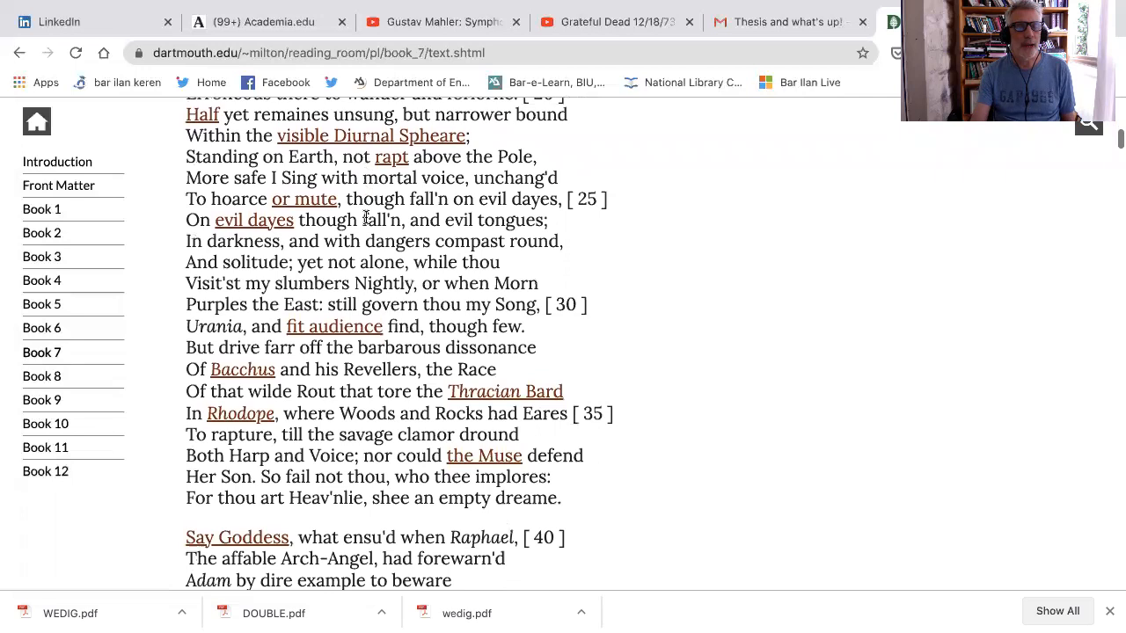